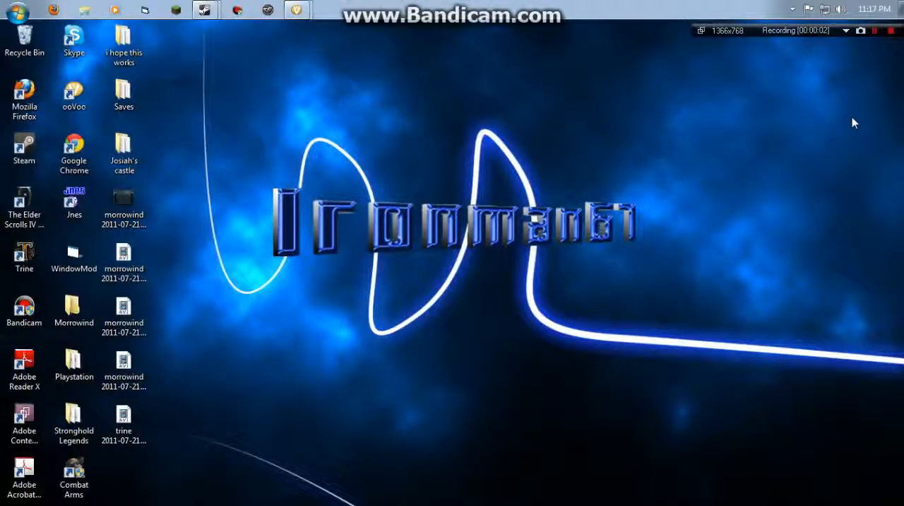
mouse_move(472, 214)
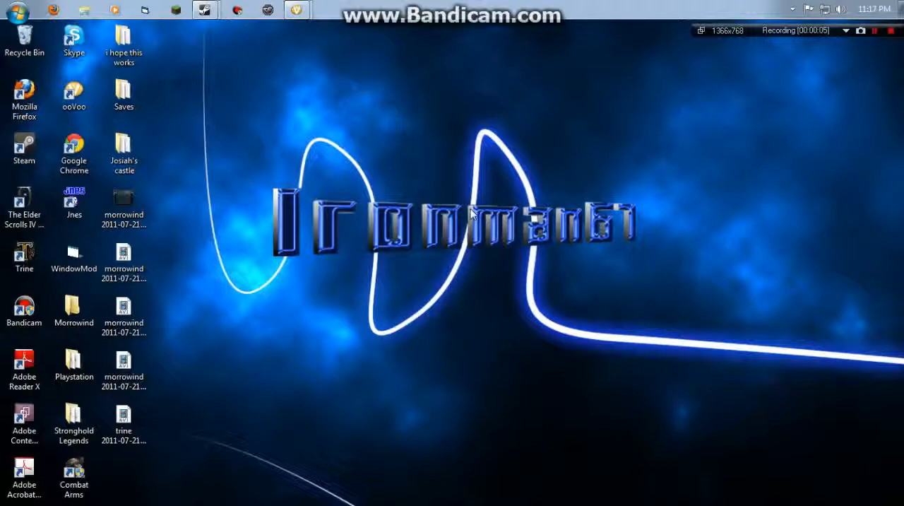
mouse_move(274, 194)
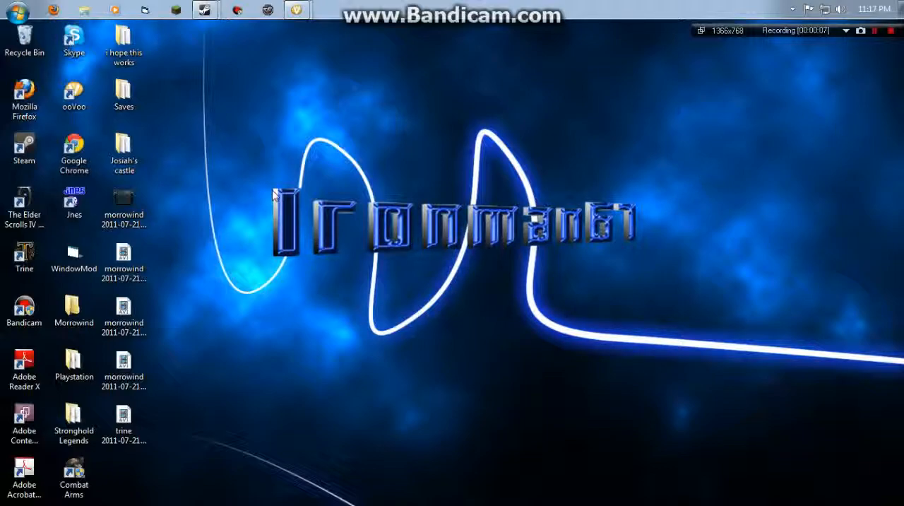
mouse_move(263, 184)
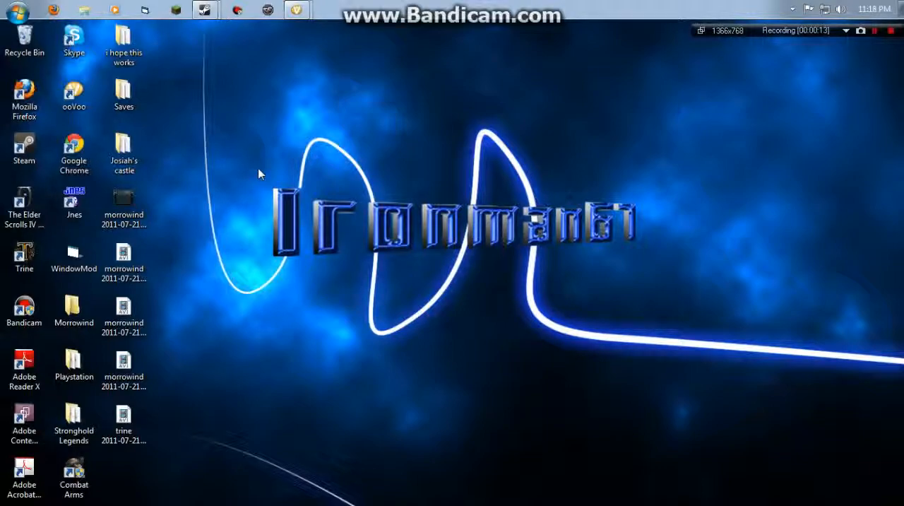
mouse_move(258, 178)
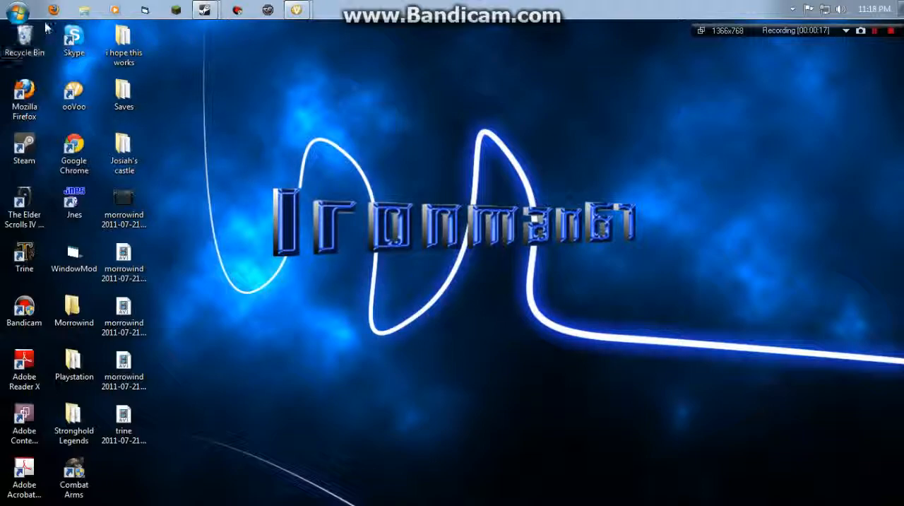
mouse_move(54, 10)
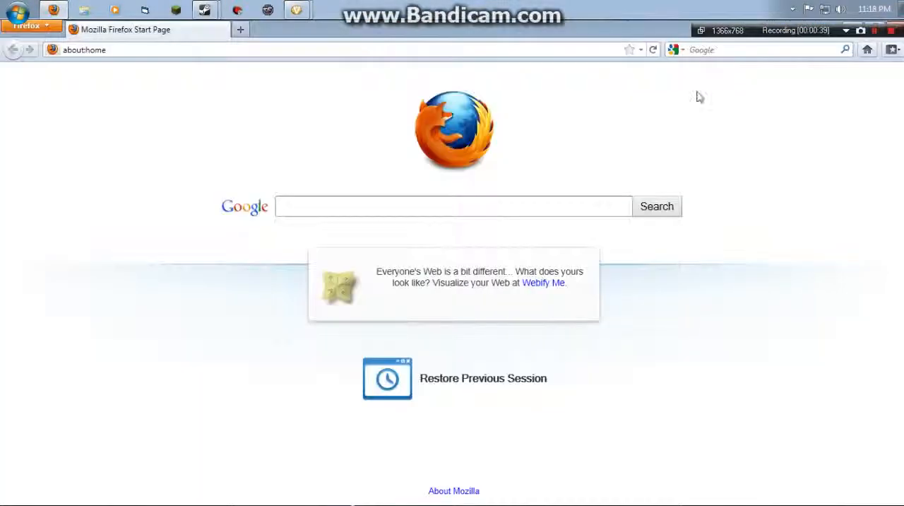
Enter 'punk buster' into Firefox's Google search box to get results
type("p")
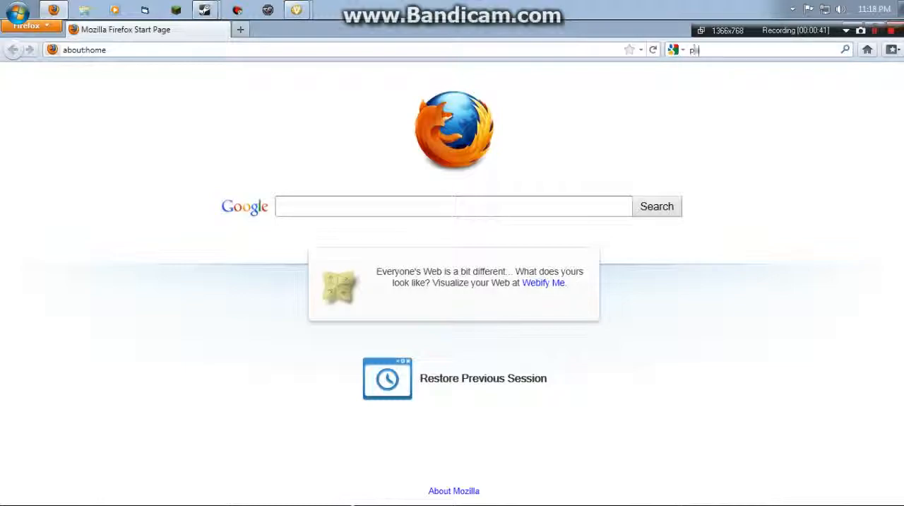
type("unk buster")
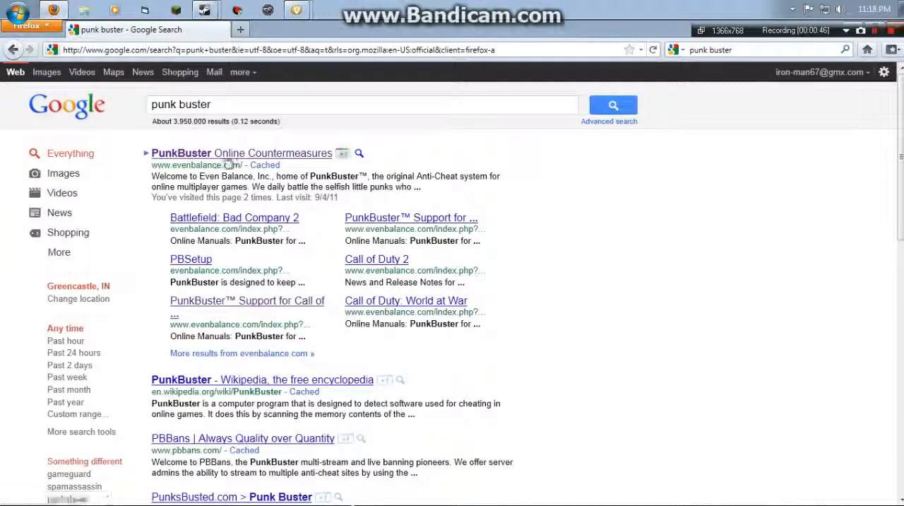
Go from the PunkBuster result to Even Balance Support, then the PBSetup tool page
left_click(241, 153)
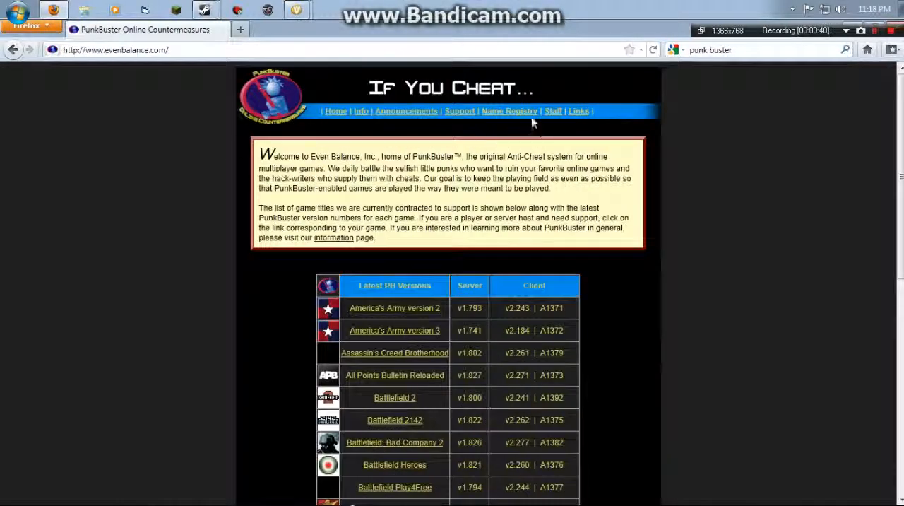
left_click(459, 111)
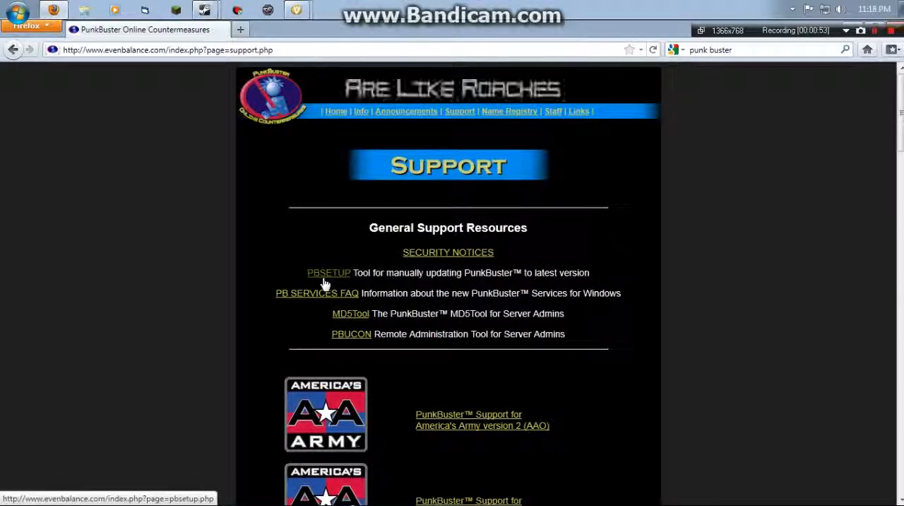
left_click(328, 272)
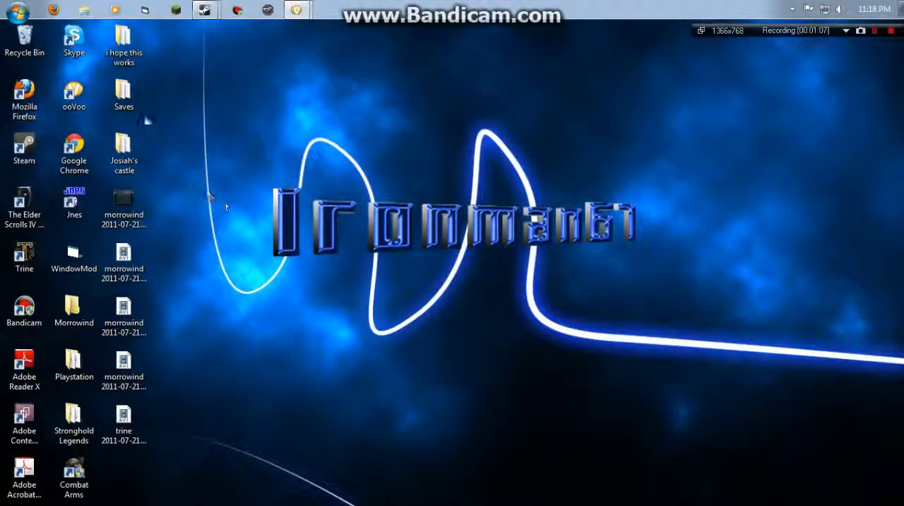
In Downloads, delete the pbsetup shortcut and the old pbsetup folder
left_click(84, 9)
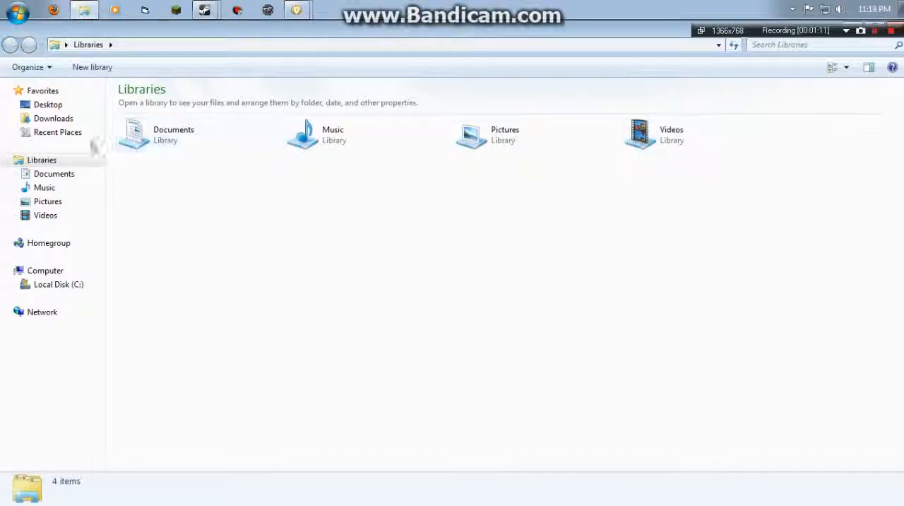
left_click(53, 118)
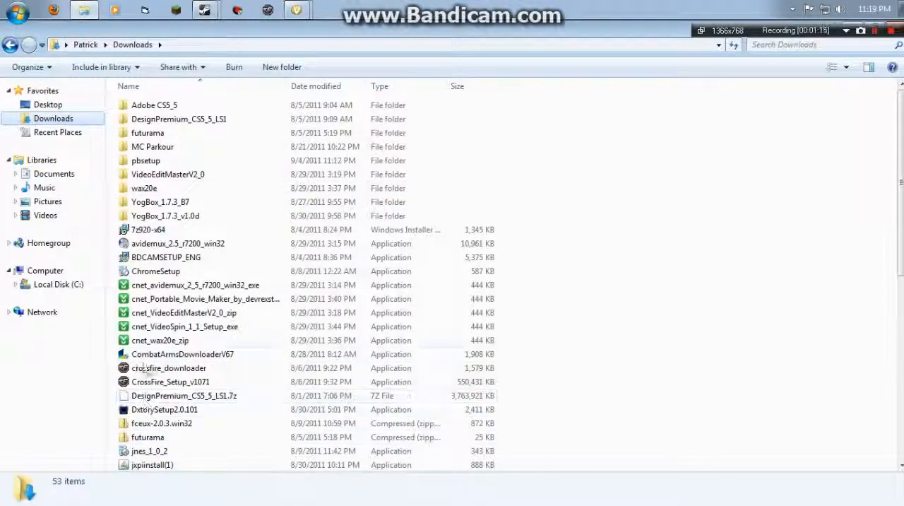
right_click(145, 160)
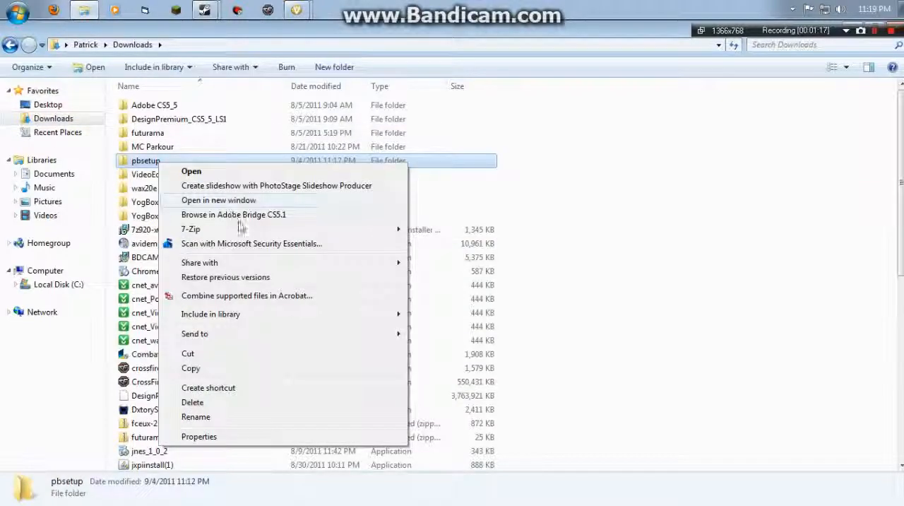
left_click(208, 387)
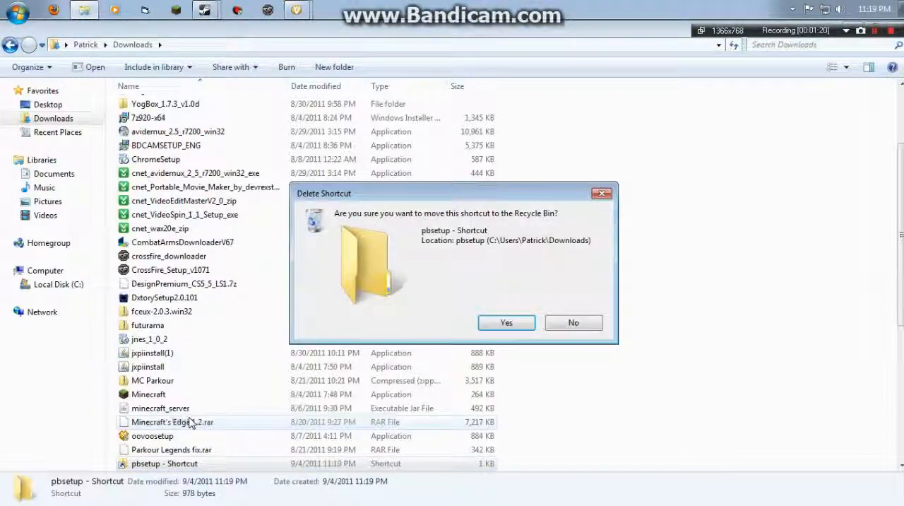
left_click(505, 322)
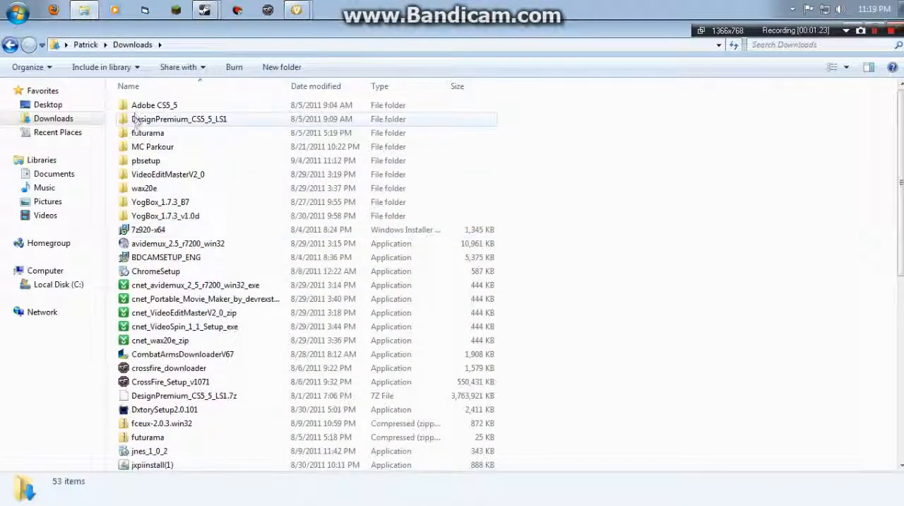
key("Delete")
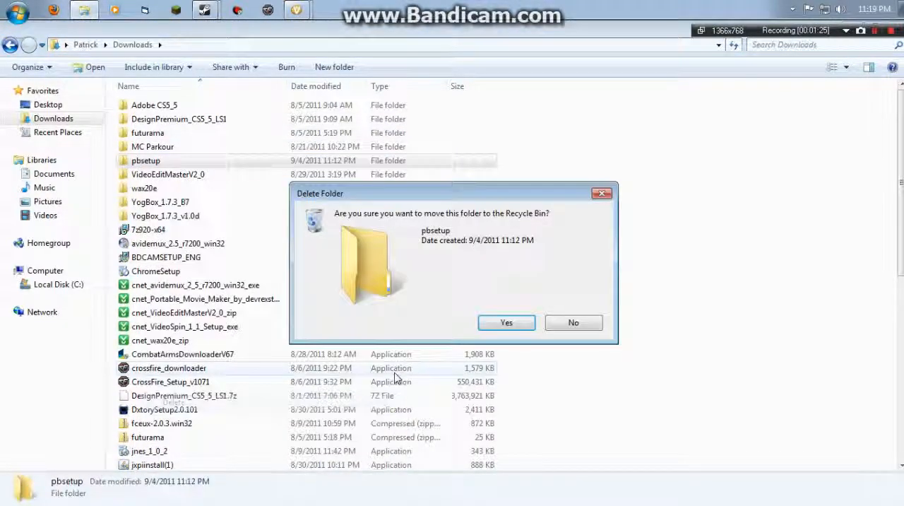
left_click(505, 322)
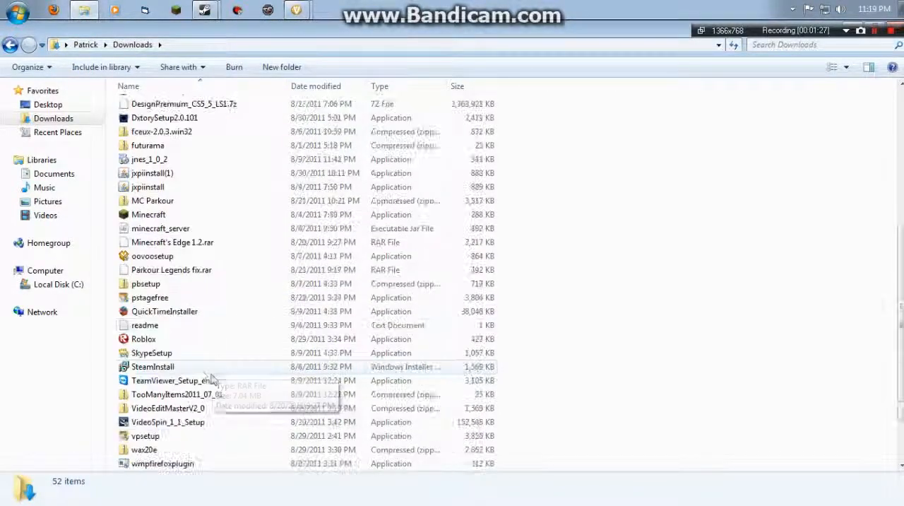
Extract All from the pbsetup zip into Downloads\pbsetup
right_click(149, 322)
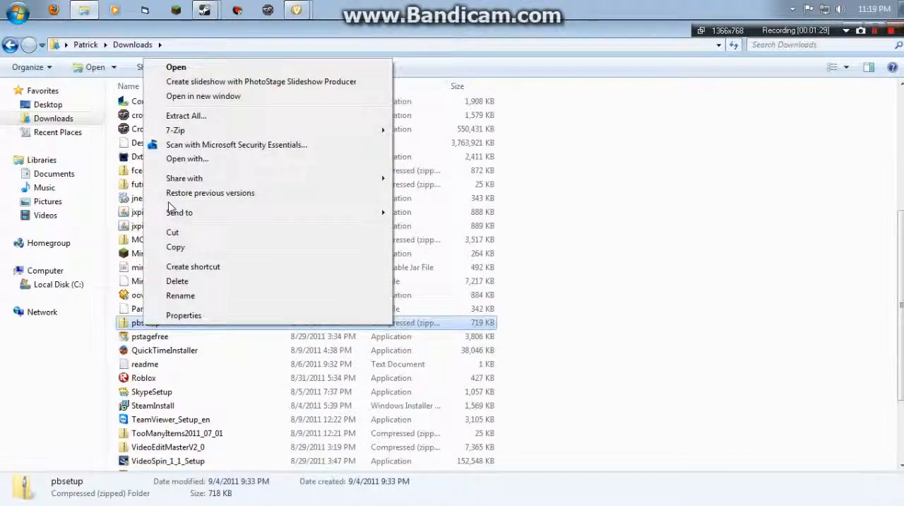
left_click(185, 116)
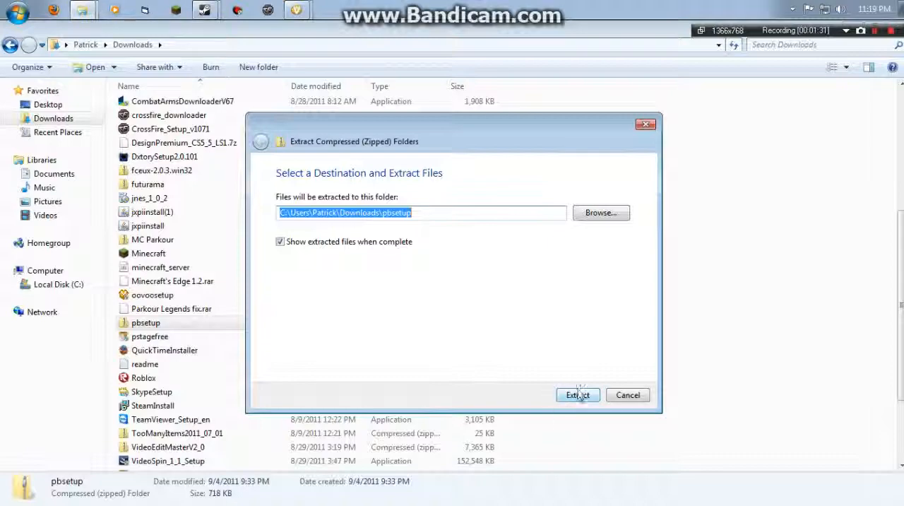
left_click(577, 394)
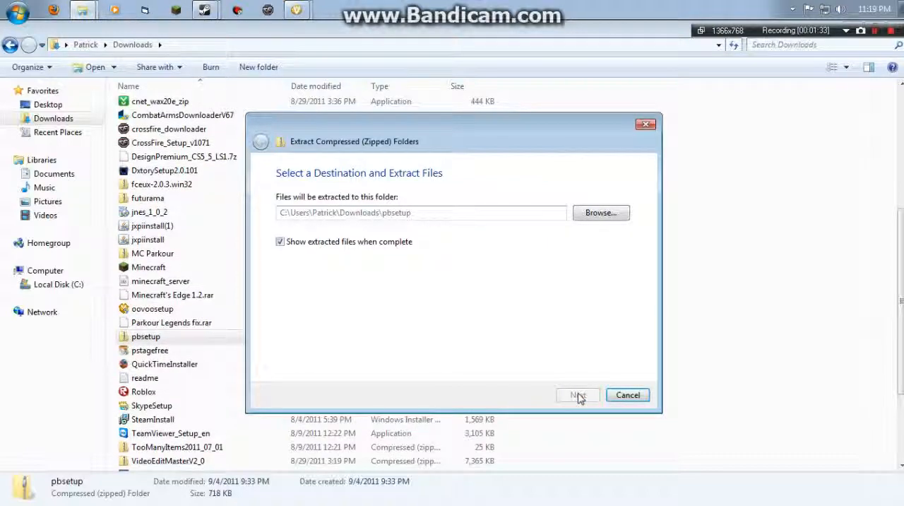
left_click(578, 394)
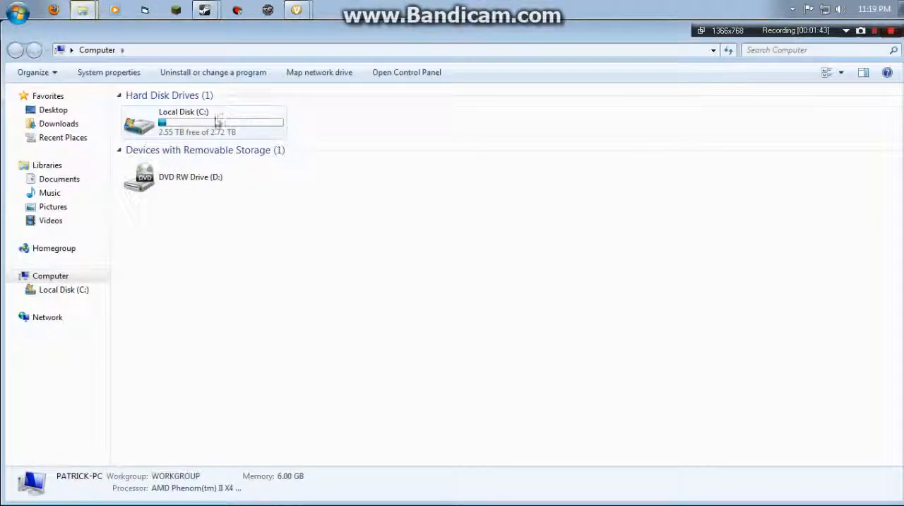
Browse to C:\Program Files (x86)\Steam\steamapps\common\call of duty 4\PB
double_click(183, 122)
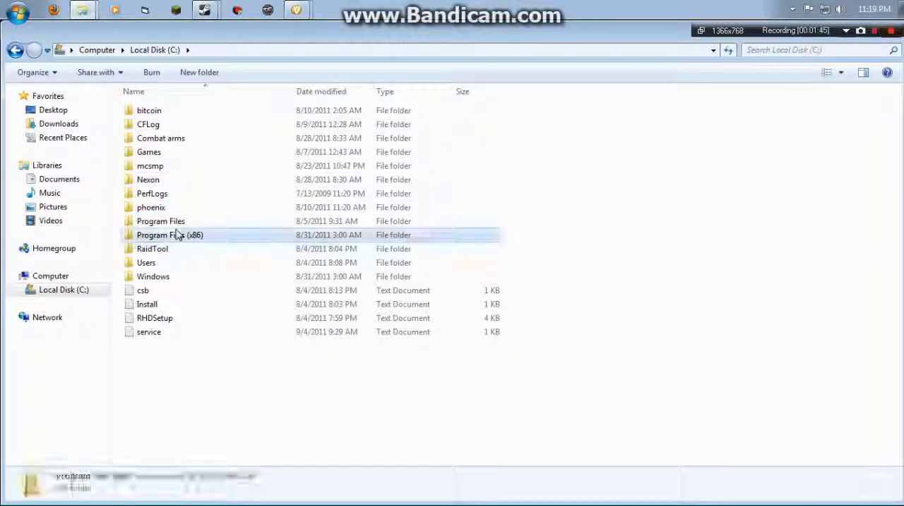
double_click(169, 235)
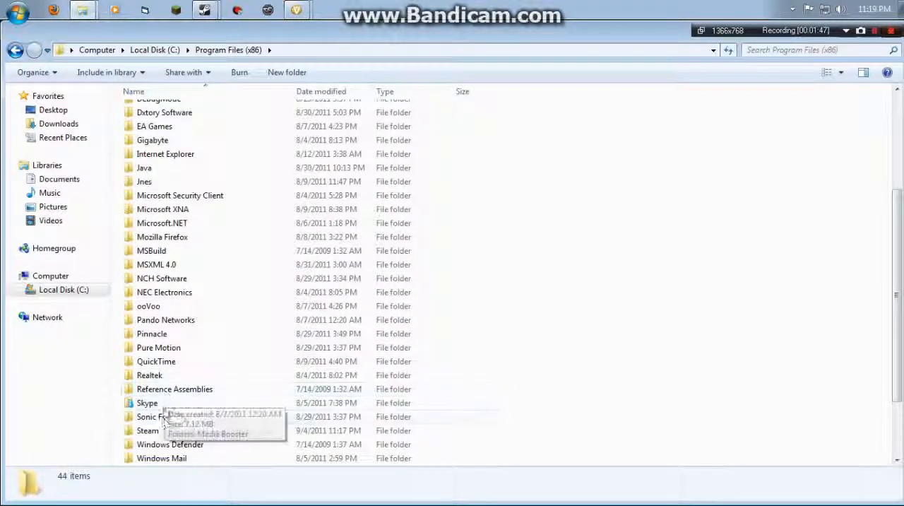
double_click(147, 429)
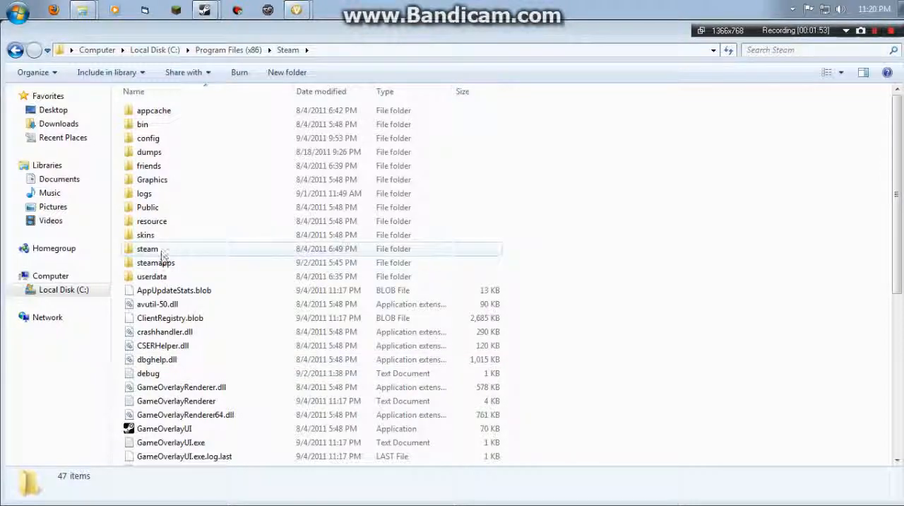
double_click(156, 262)
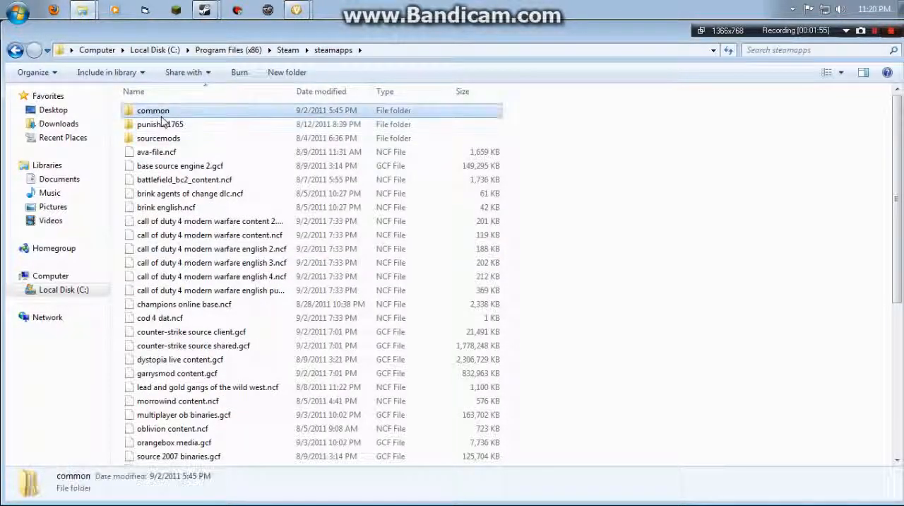
double_click(152, 110)
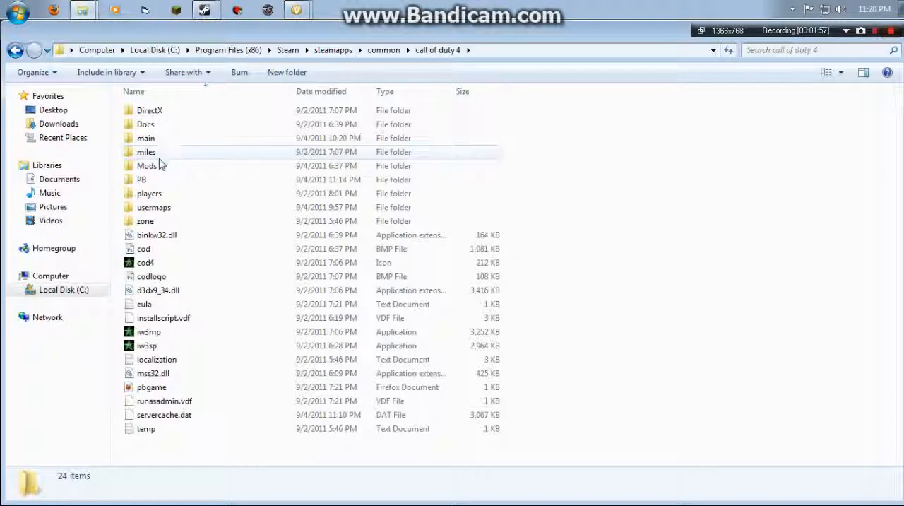
double_click(141, 179)
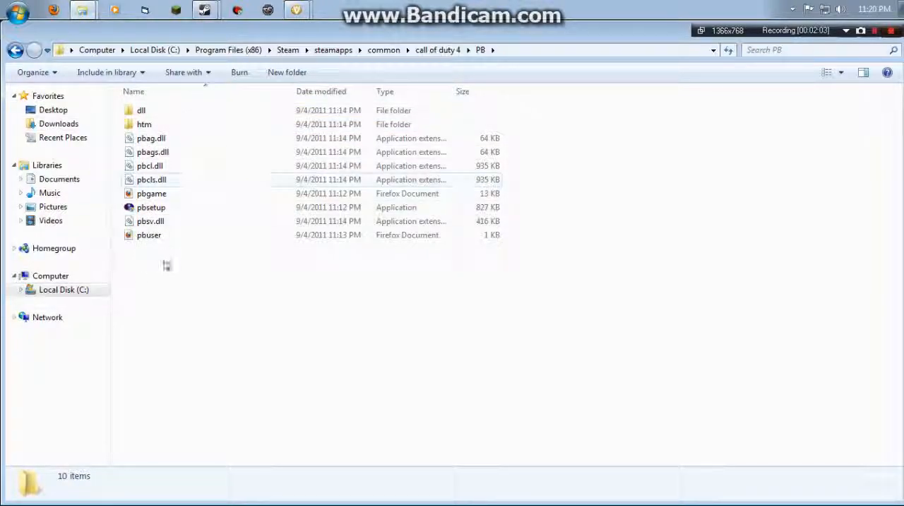
Delete the ten PB folder items and confirm sending them to the Recycle Bin
left_click(151, 207)
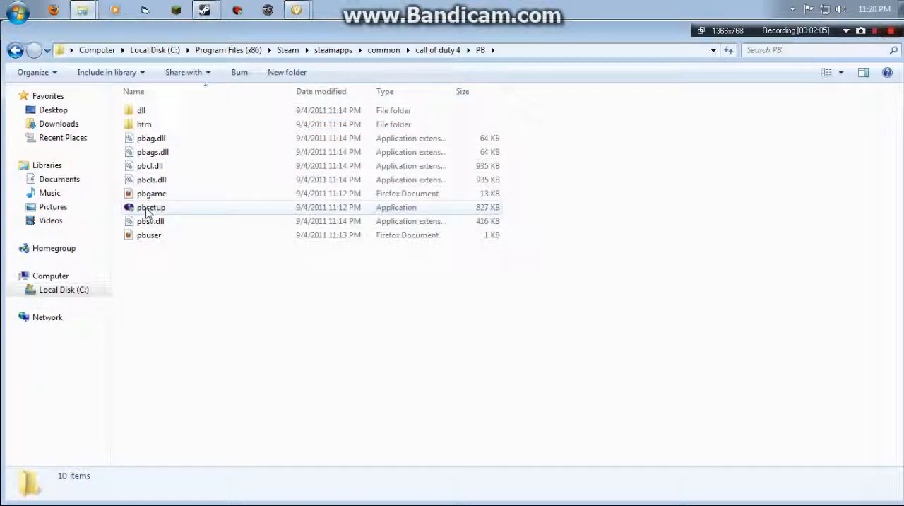
mouse_move(151, 207)
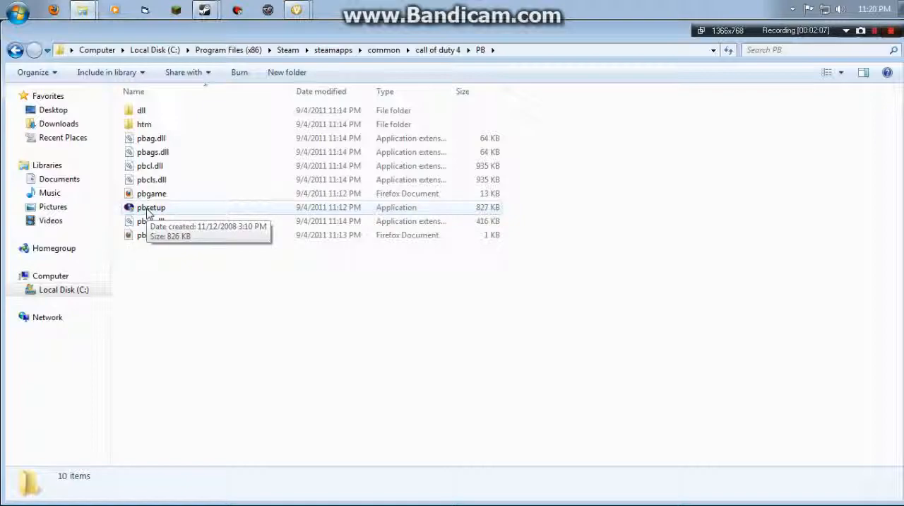
mouse_move(149, 234)
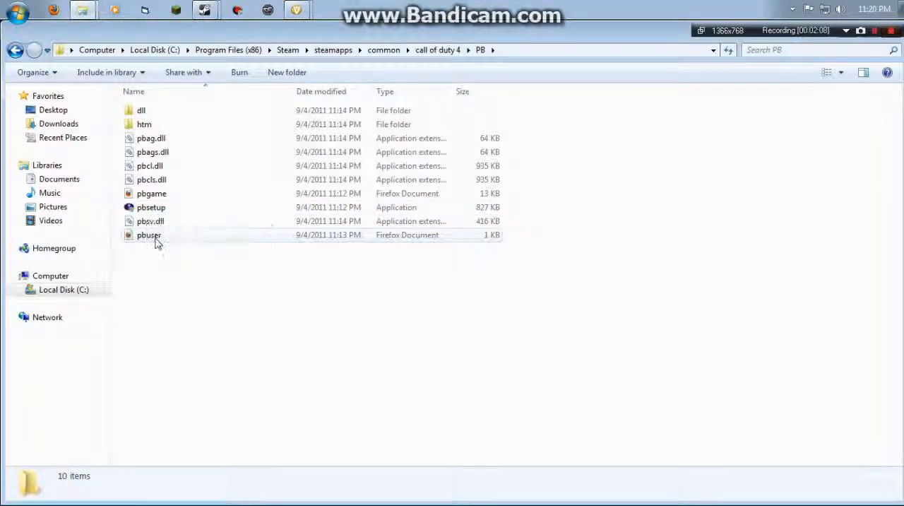
mouse_move(151, 193)
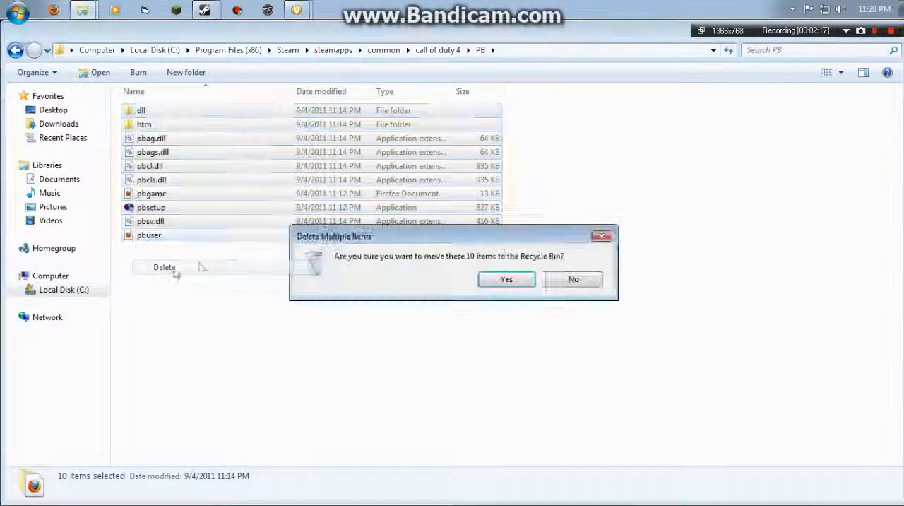
left_click(506, 279)
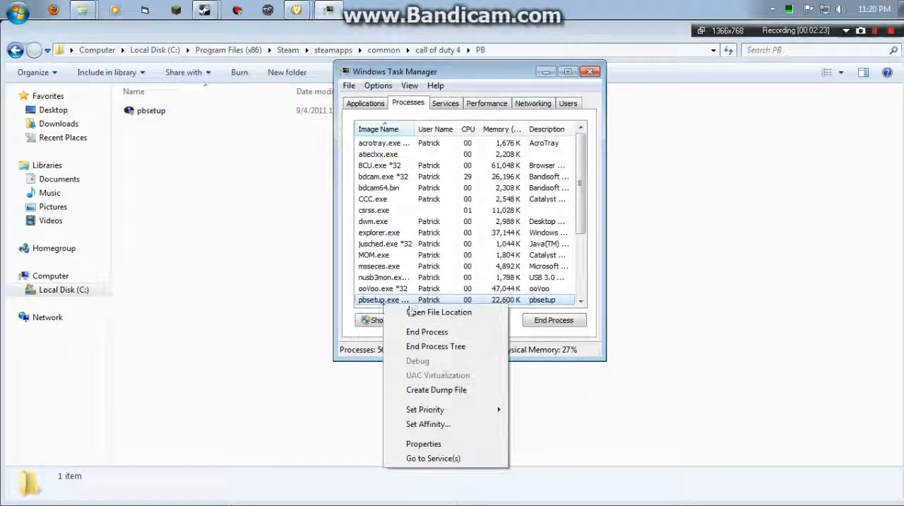
End the pbsetup.exe process in Task Manager and confirm
left_click(427, 331)
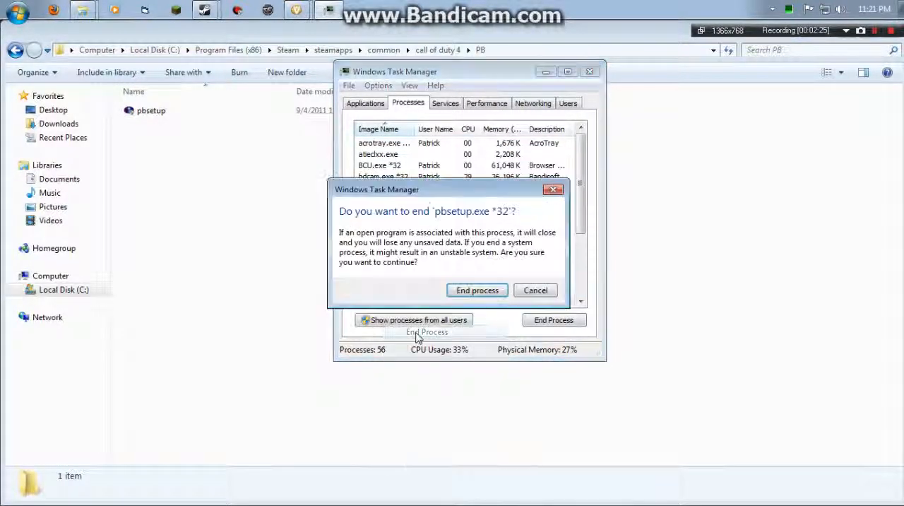
left_click(477, 291)
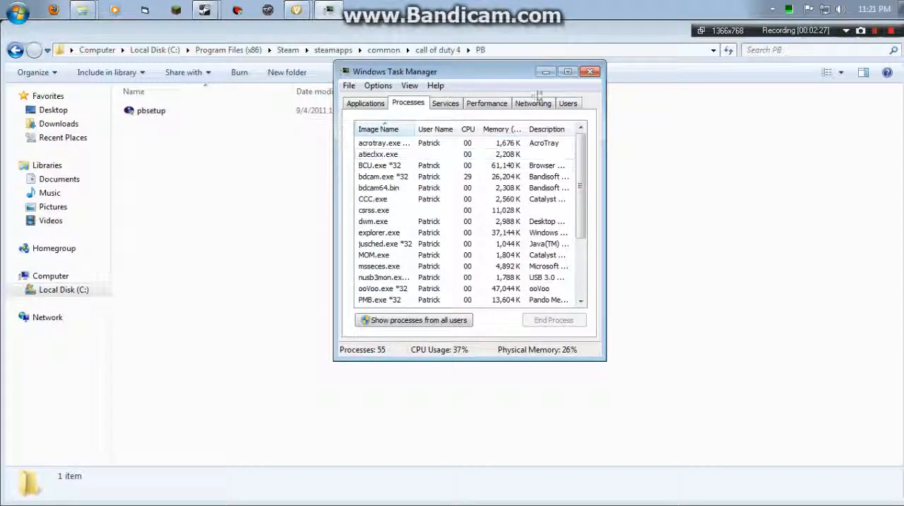
Delete the outdated 11:12 PM pbsetup from the PB folder
right_click(150, 110)
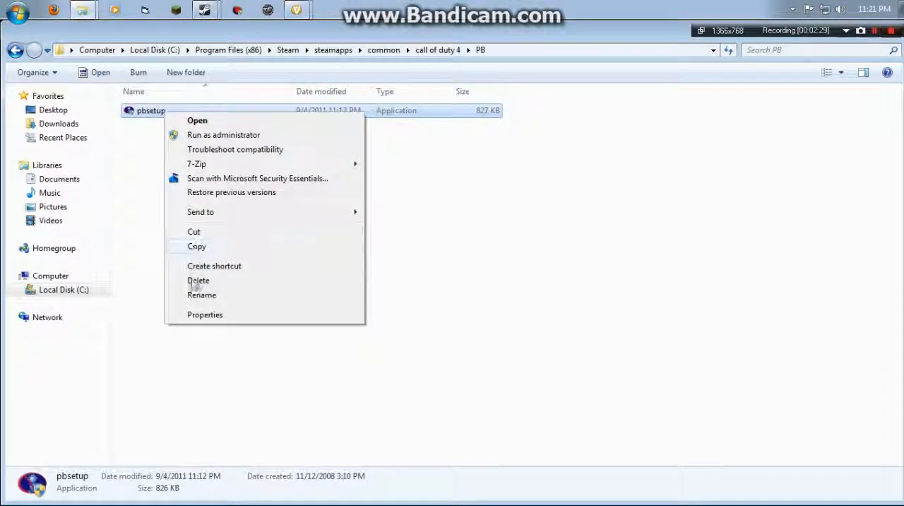
left_click(199, 280)
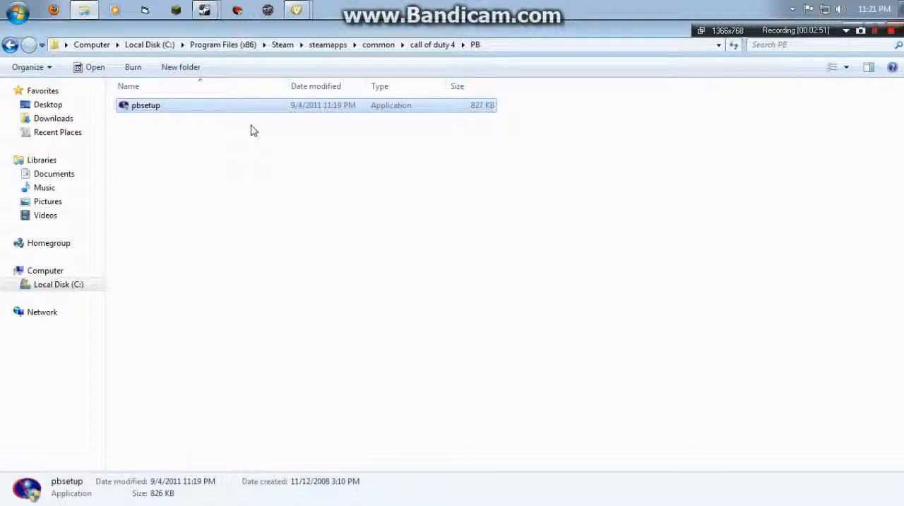
mouse_move(757, 108)
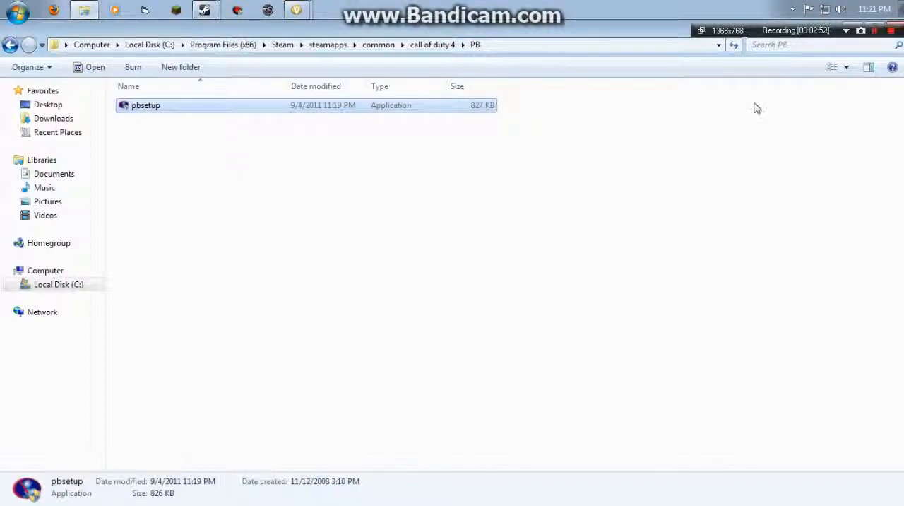
Launch PBSetup v3.4 from the PB folder, drag its window aside, and begin Add a Game
double_click(146, 105)
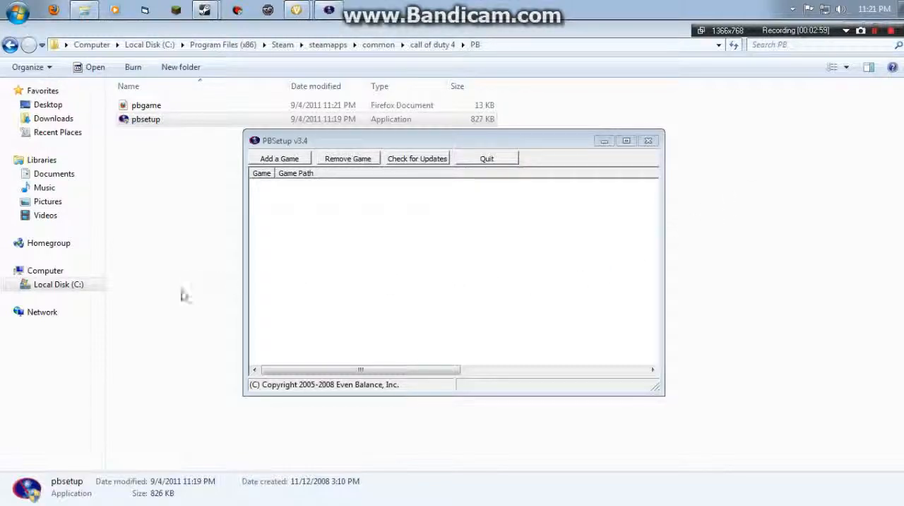
mouse_move(240, 259)
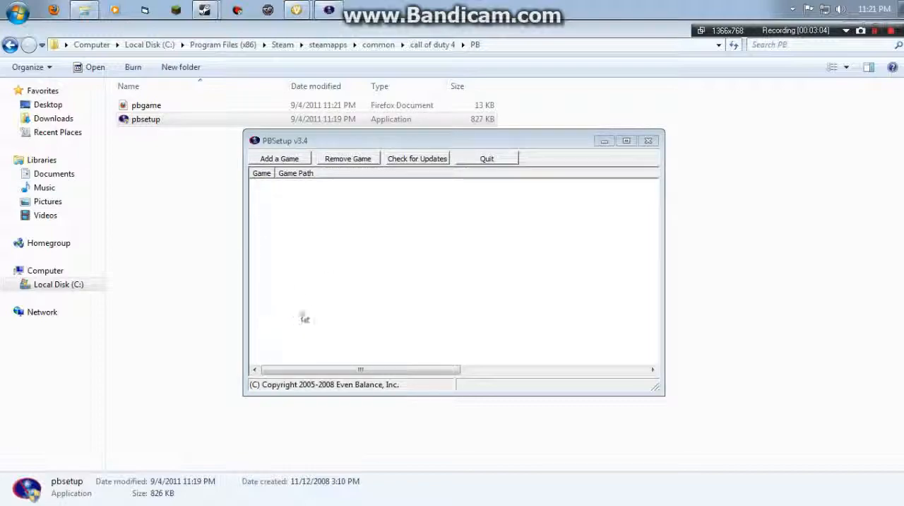
mouse_move(345, 325)
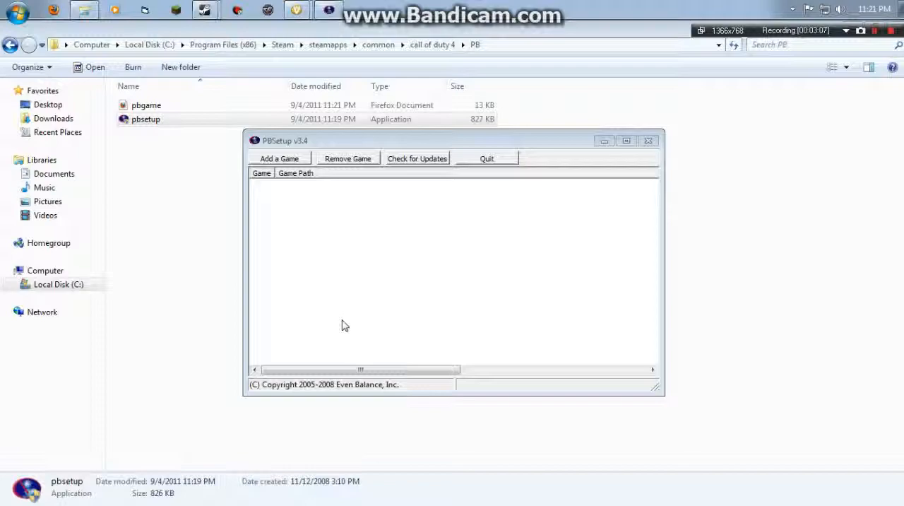
left_click_drag(284, 140, 433, 132)
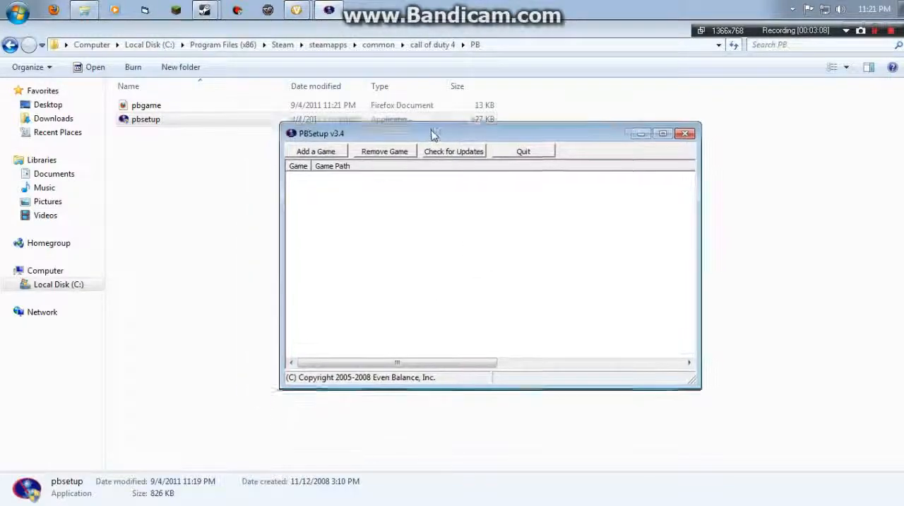
left_click(315, 150)
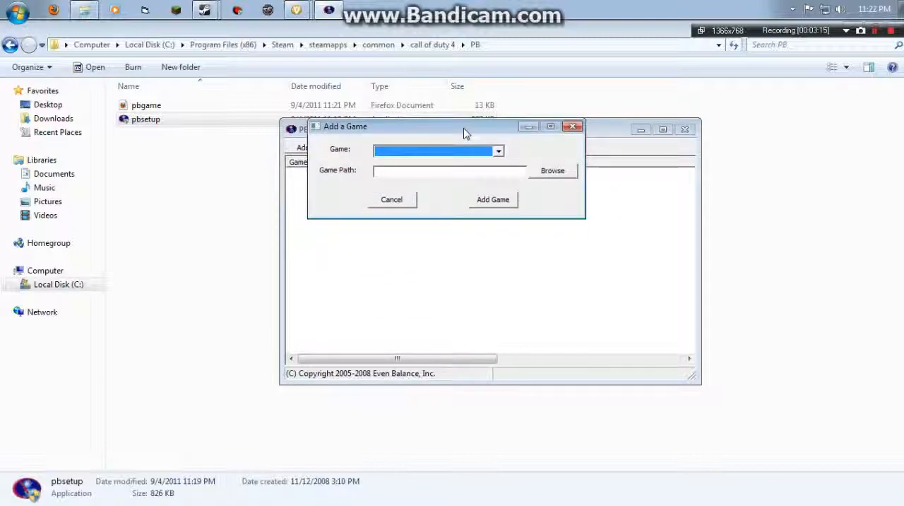
mouse_move(463, 163)
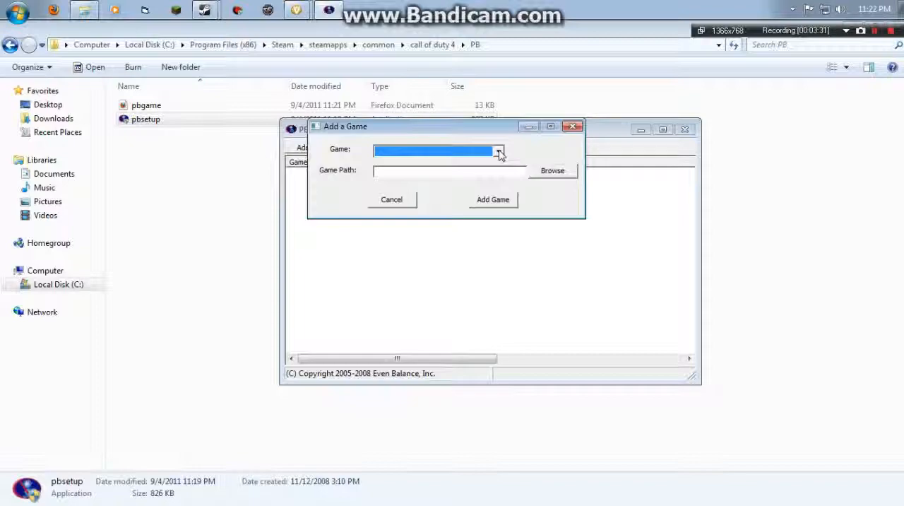
Pick Call of Duty 4 from the Game dropdown and add it with its Steam path
left_click(499, 150)
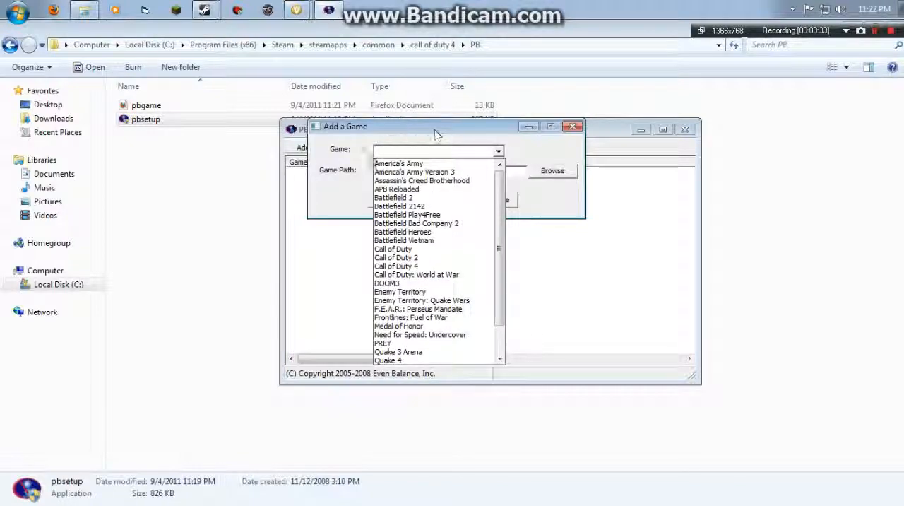
left_click(552, 171)
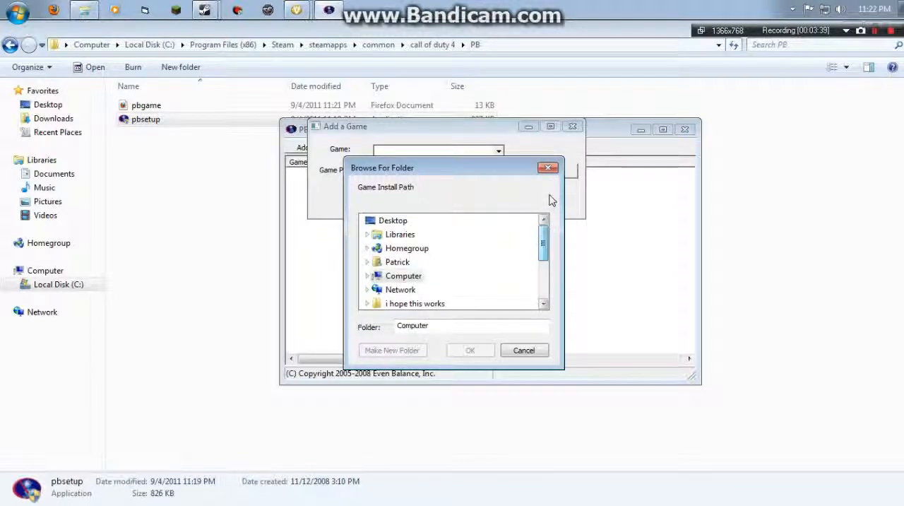
left_click(524, 350)
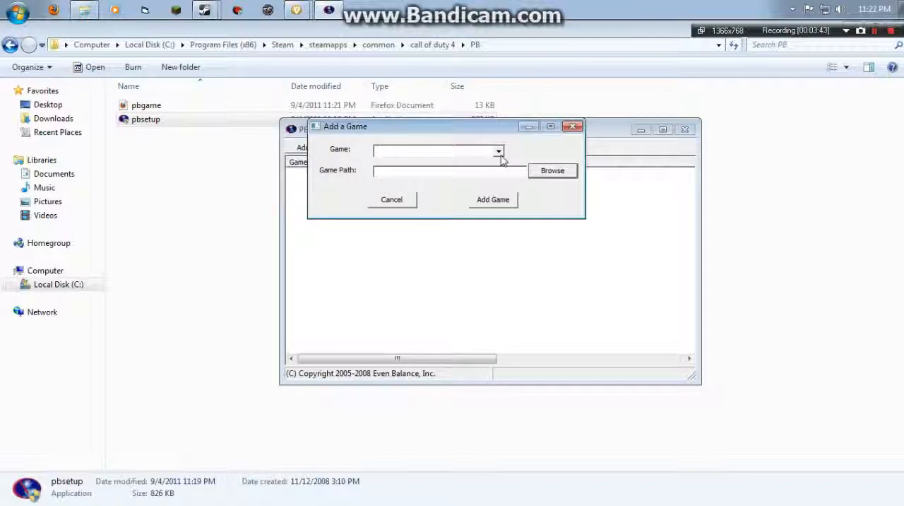
left_click(497, 151)
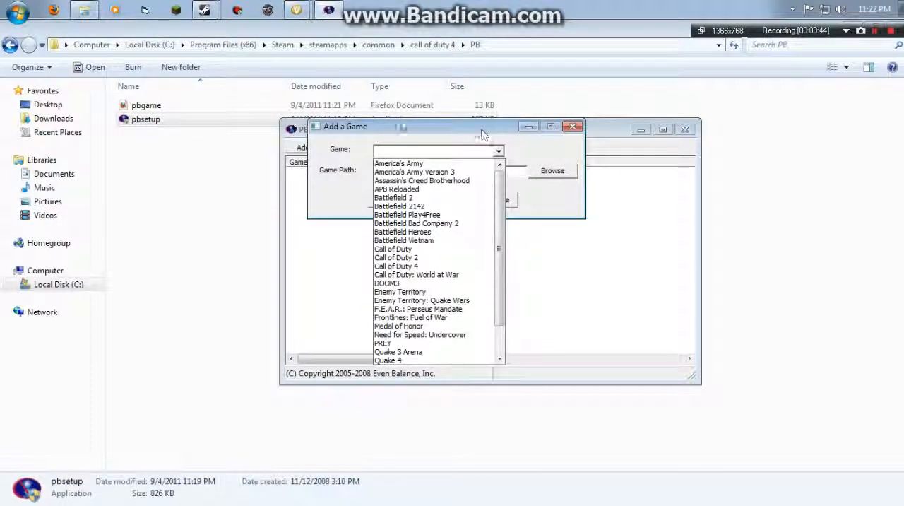
left_click(396, 266)
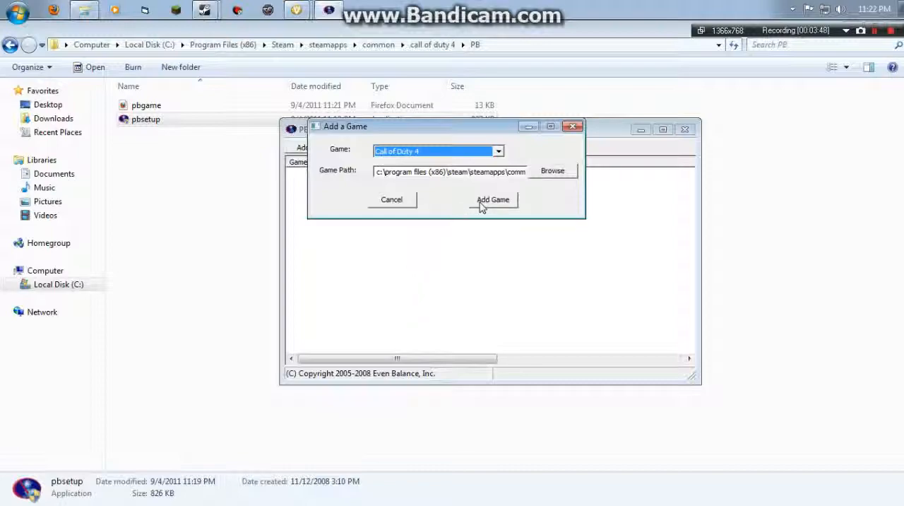
left_click(493, 199)
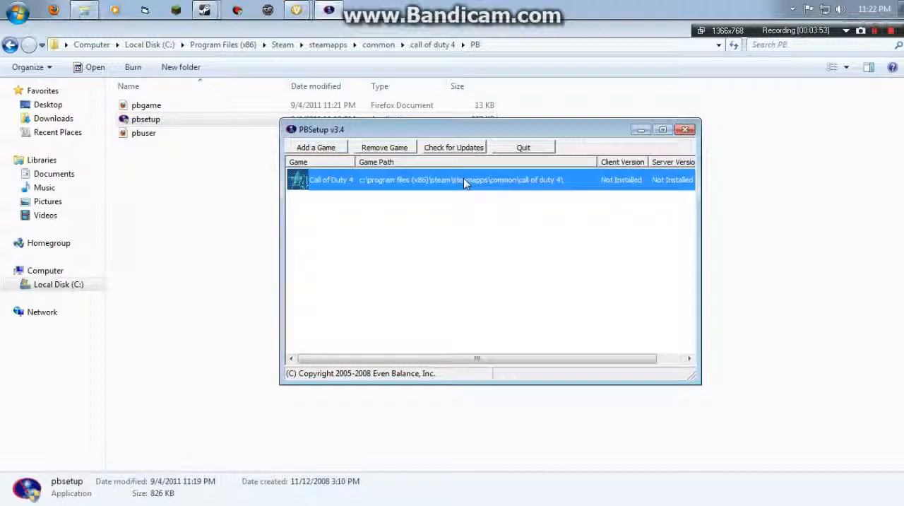
Run a PunkBuster update check for the selected Call of Duty 4 entry
left_click(453, 146)
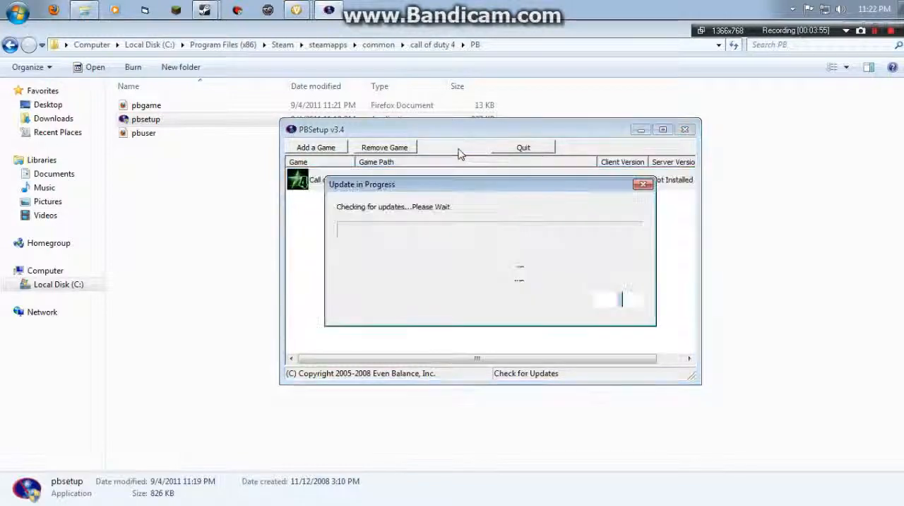
left_click(453, 147)
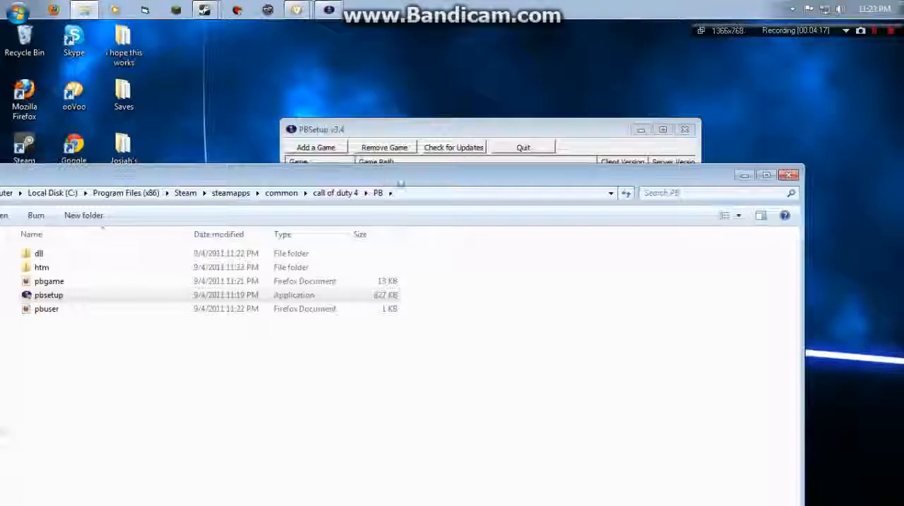
Bring the PB folder window forward and maximize it
left_click(452, 147)
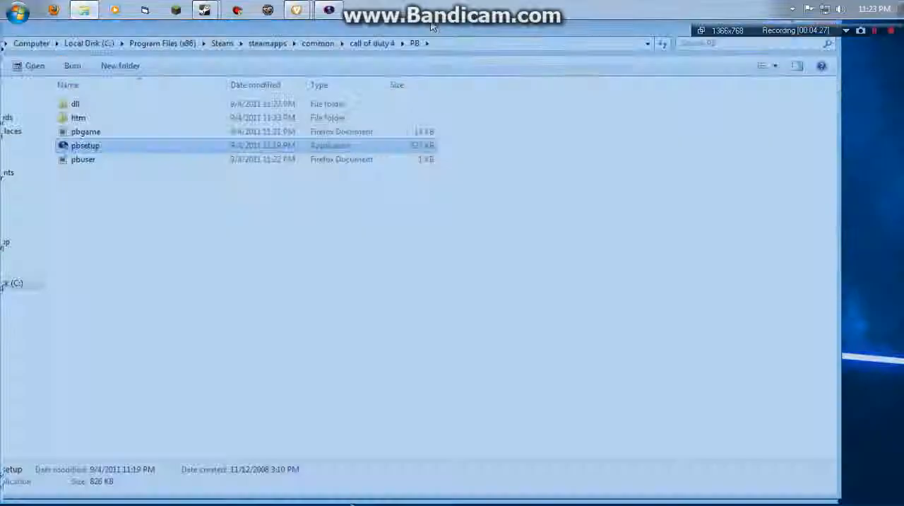
double_click(85, 145)
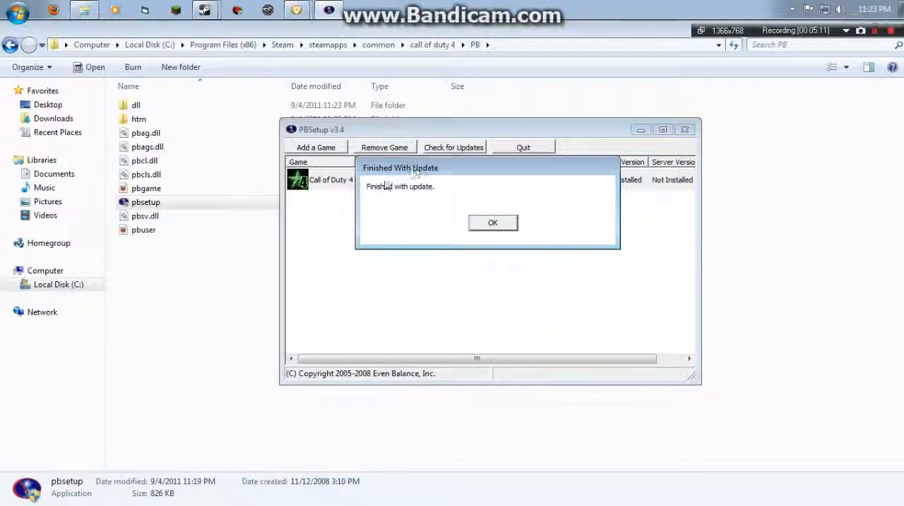
Acknowledge the Finished With Update notice and close PBSetup
left_click(493, 221)
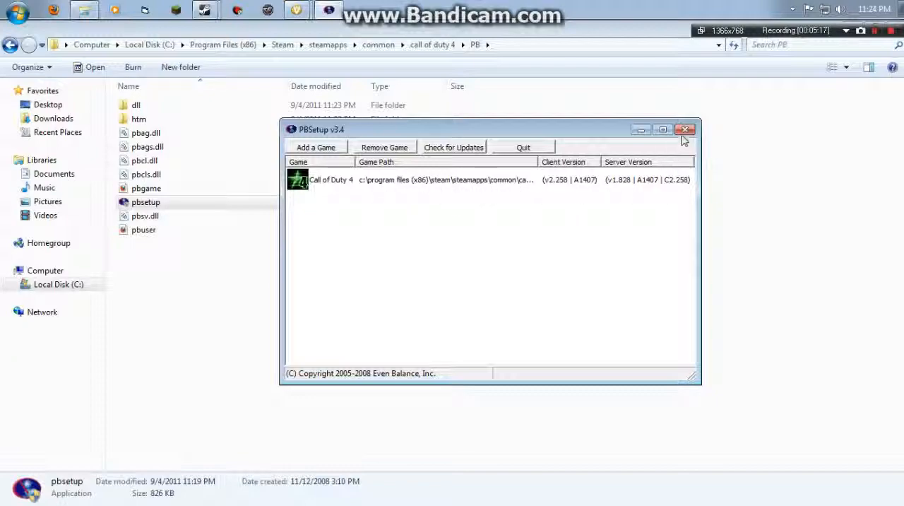
left_click(684, 129)
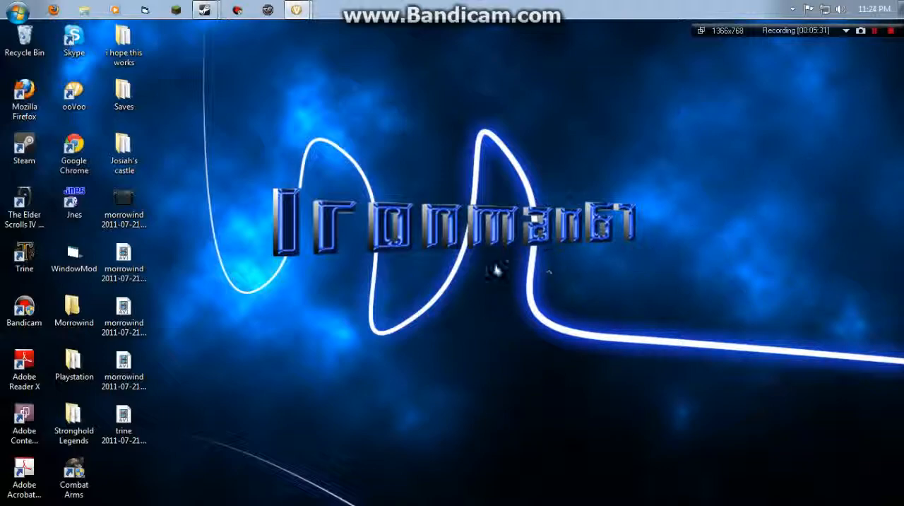
mouse_move(441, 299)
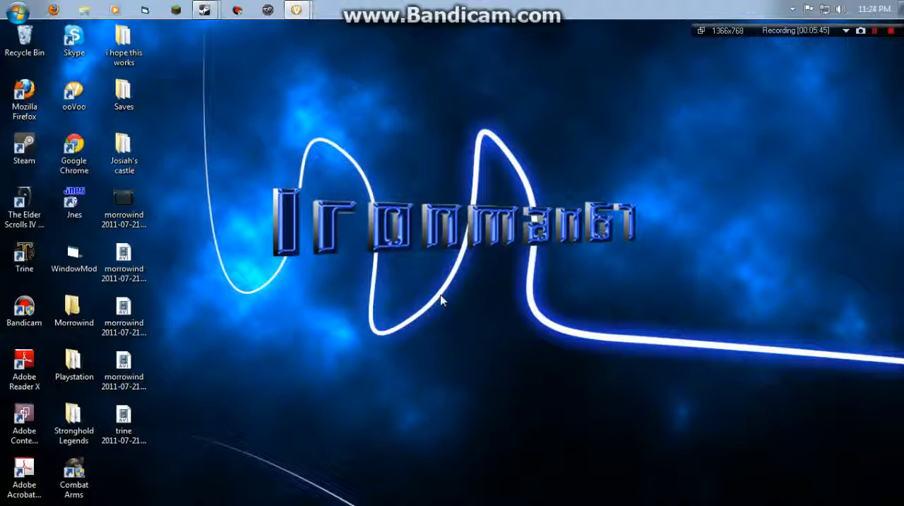
mouse_move(469, 232)
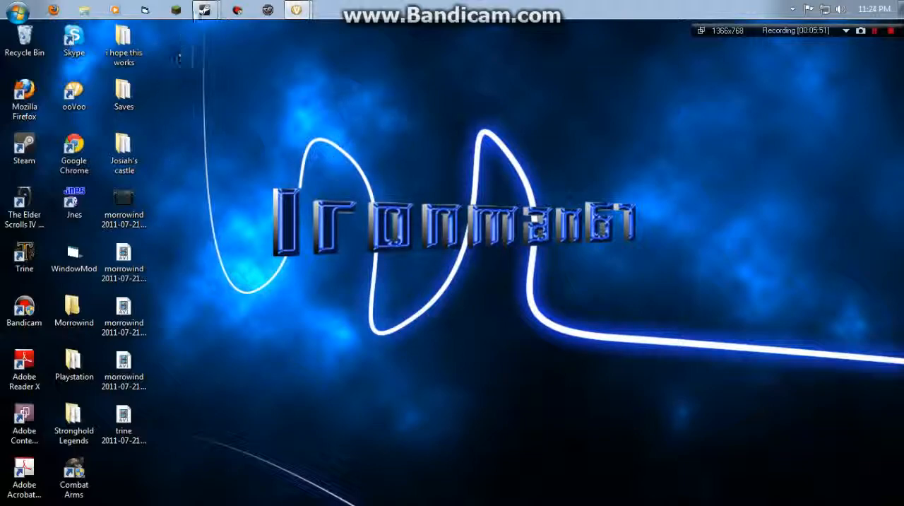
mouse_move(533, 170)
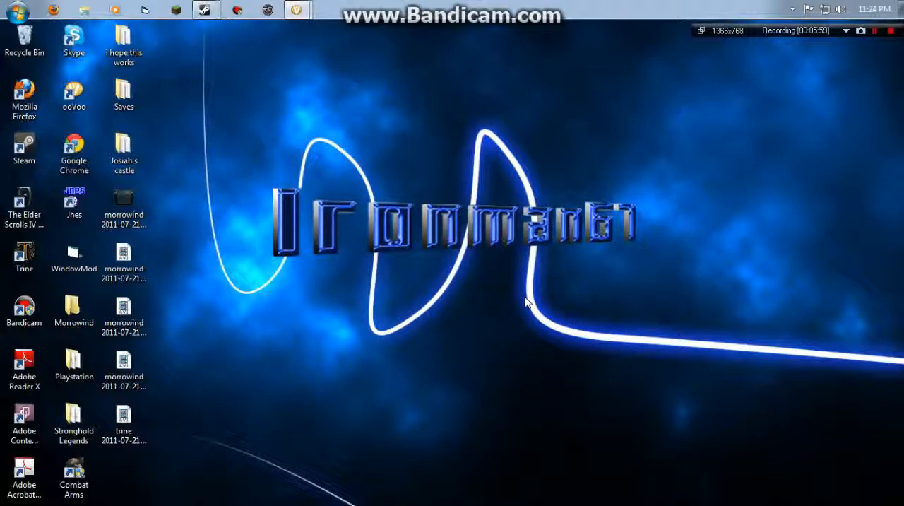
mouse_move(231, 332)
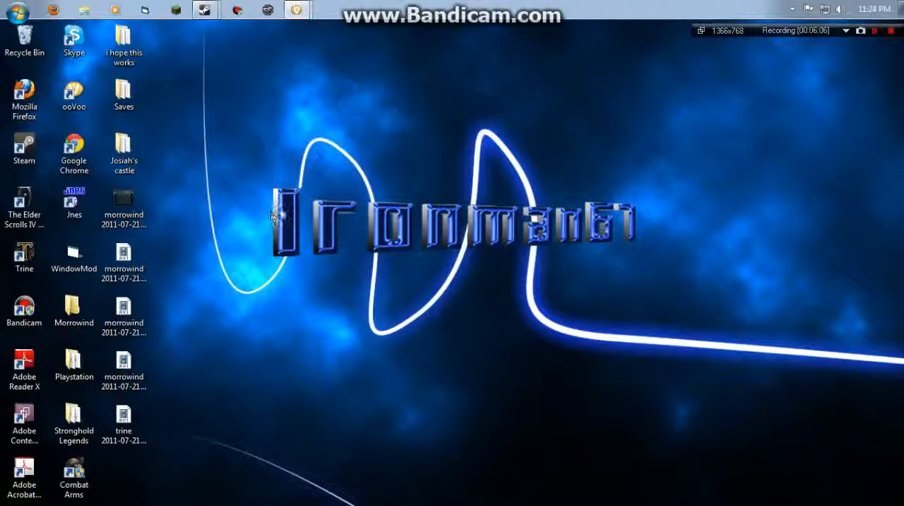
mouse_move(624, 230)
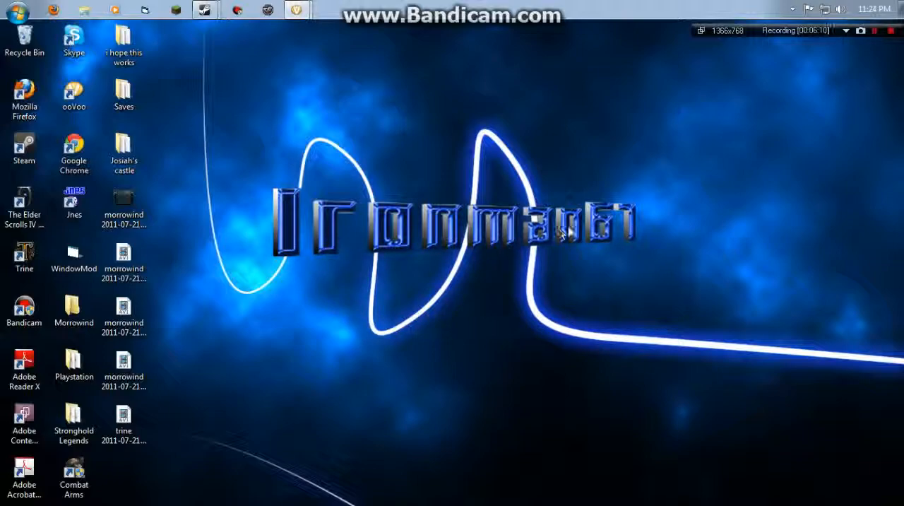
mouse_move(426, 331)
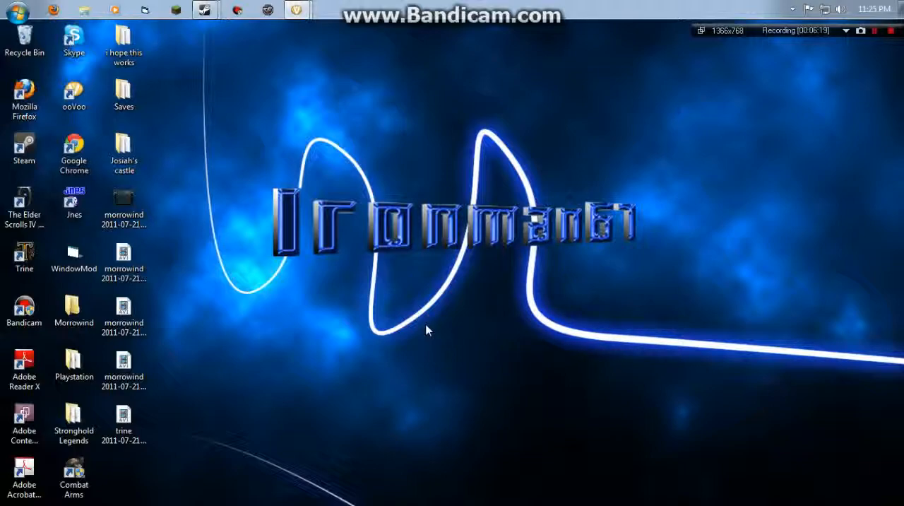
mouse_move(786, 142)
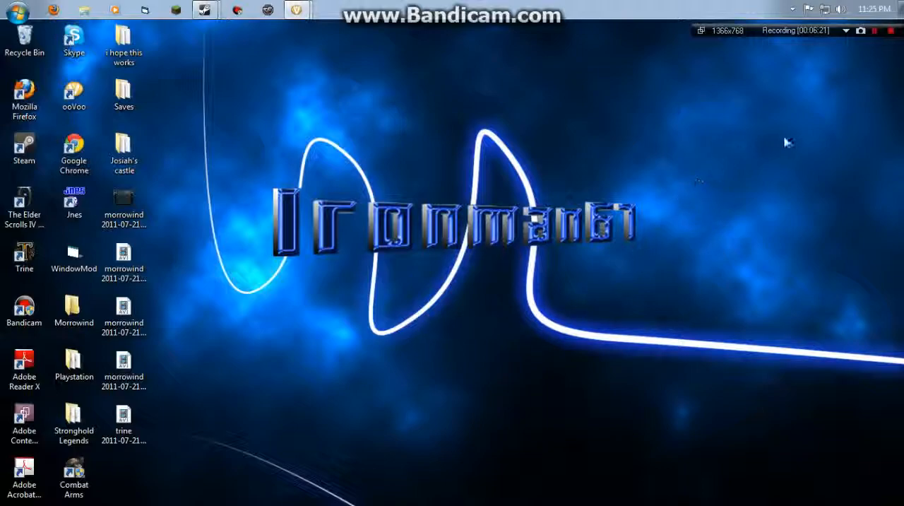
left_click(891, 31)
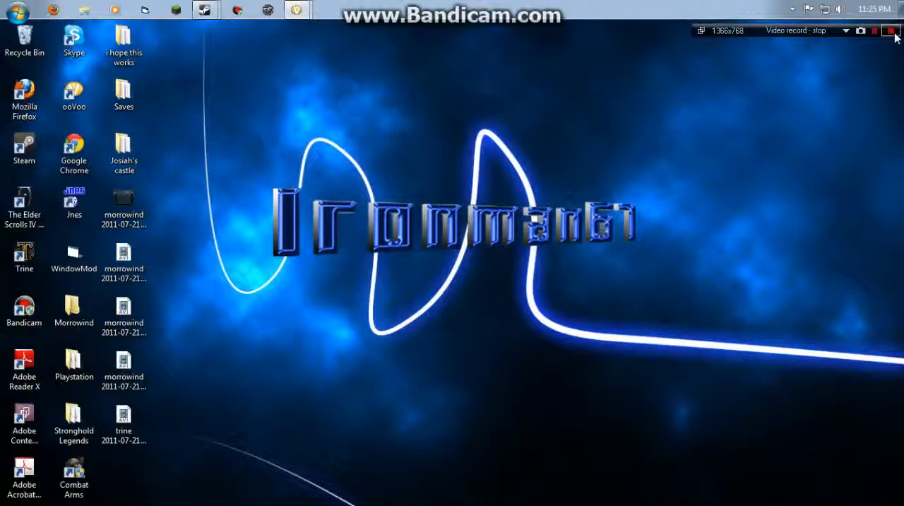